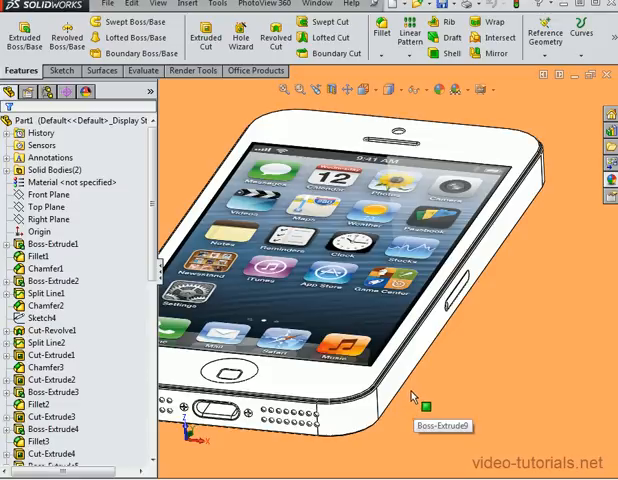
{"action": "mouse_move", "coordinate": [432, 382]}
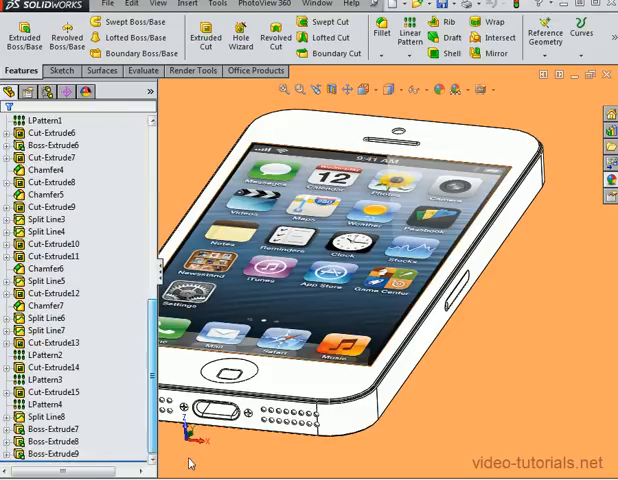
Step: Show the Appearances, Scenes, and Decals library in the Task Pane beside the iPhone
{"action": "left_click", "coordinate": [44, 120]}
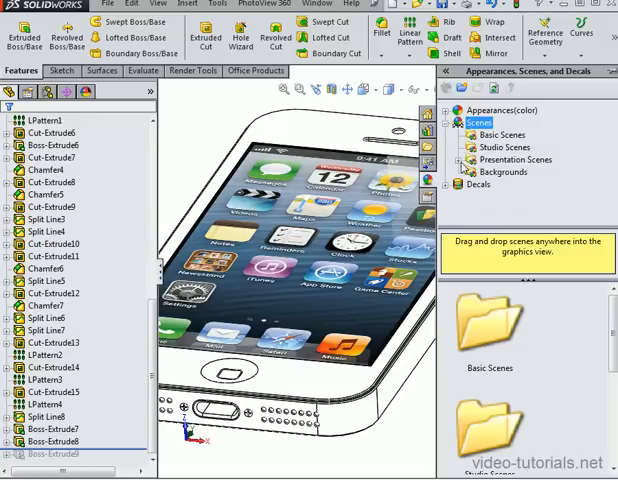
Step: Expand Scenes to the Presentation Scenes collection holding the Kitchen Background
{"action": "left_click", "coordinate": [448, 160]}
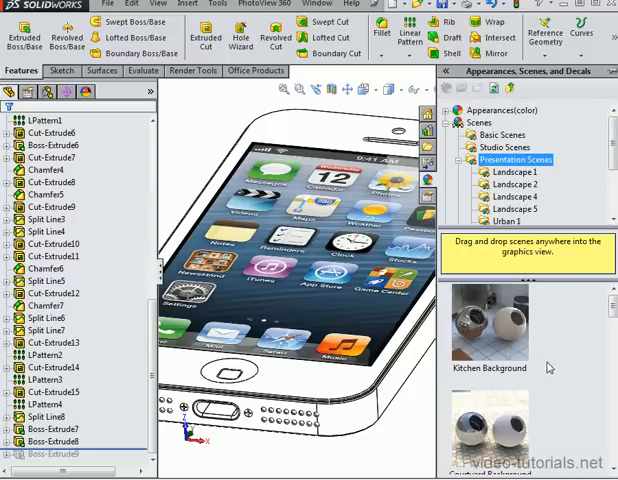
{"action": "left_click", "coordinate": [488, 330]}
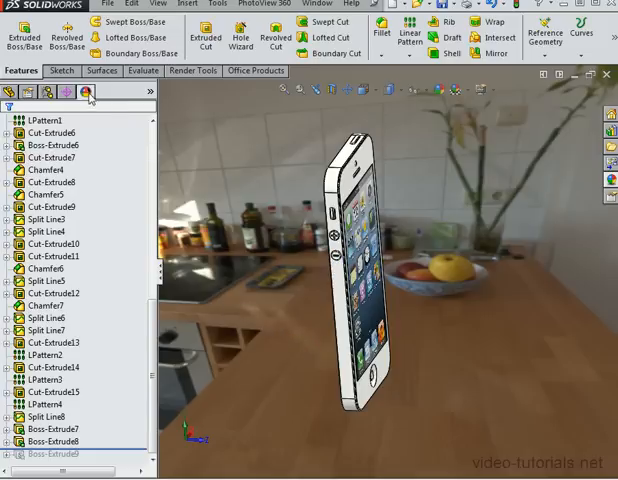
Step: Start Edit Scene on the kitchen background from the DisplayManager's Scene tree
{"action": "left_click", "coordinate": [40, 108]}
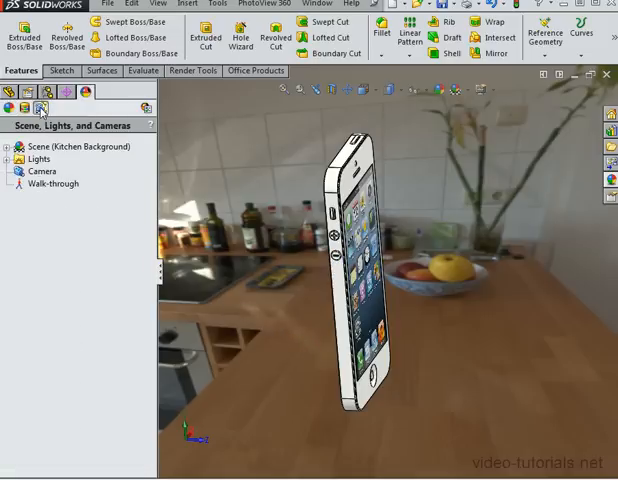
{"action": "left_click", "coordinate": [8, 146]}
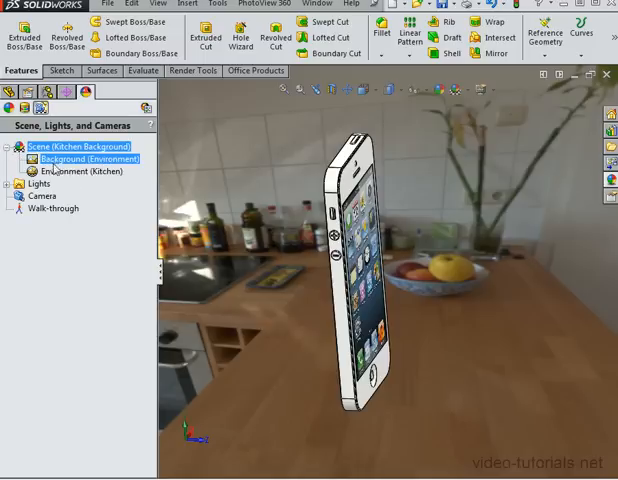
{"action": "right_click", "coordinate": [88, 160]}
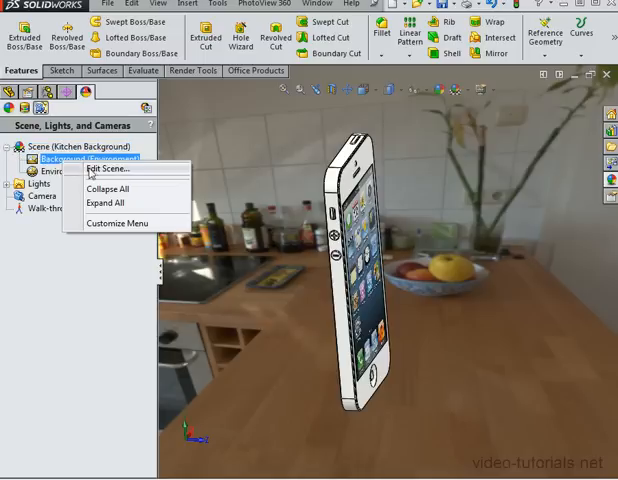
{"action": "left_click", "coordinate": [114, 166]}
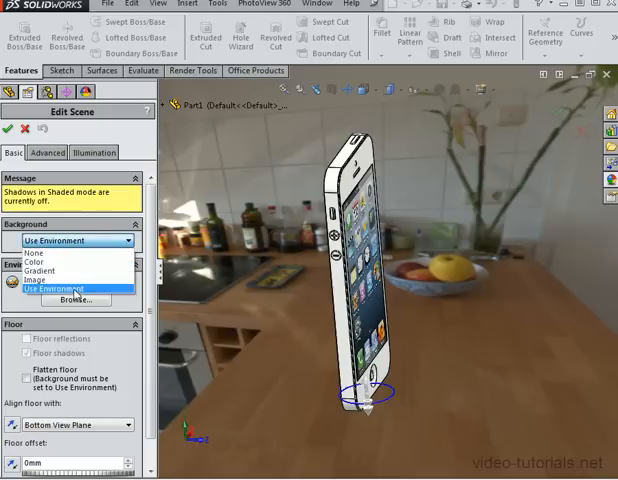
Step: Keep Use Environment as background, enable Flatten floor, and accept the RealView notice
{"action": "left_click", "coordinate": [68, 288]}
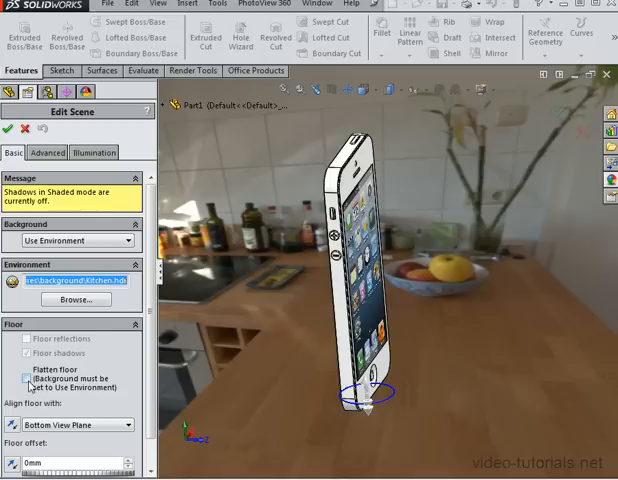
{"action": "left_click", "coordinate": [28, 376]}
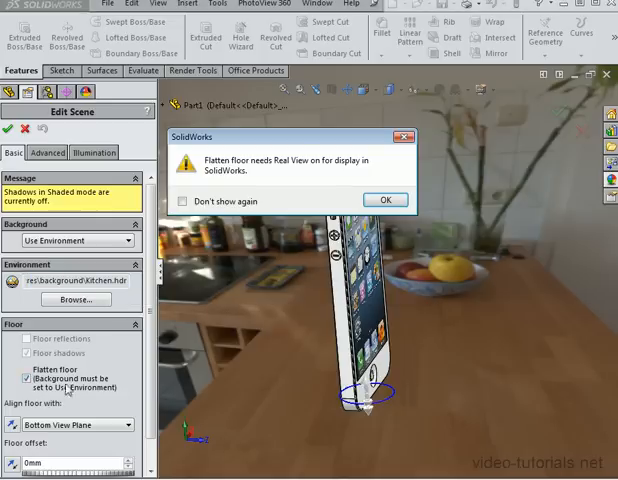
{"action": "left_click", "coordinate": [384, 200]}
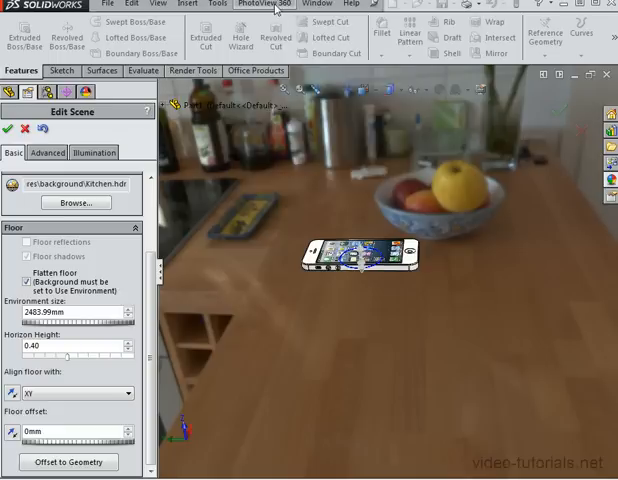
Step: Adjust floor alignment and offset so the phone sits on the counter near the fruit bowl
{"action": "left_click", "coordinate": [264, 4]}
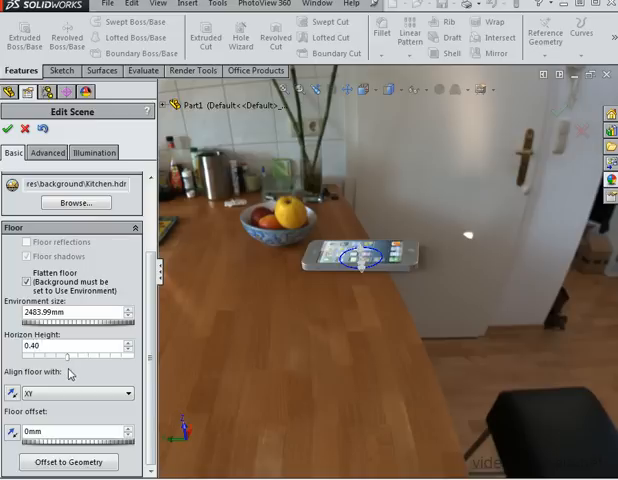
{"action": "mouse_move", "coordinate": [302, 340]}
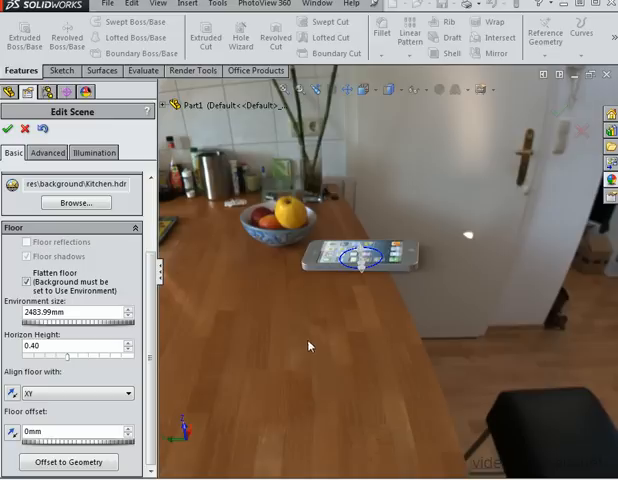
{"action": "mouse_move", "coordinate": [184, 352]}
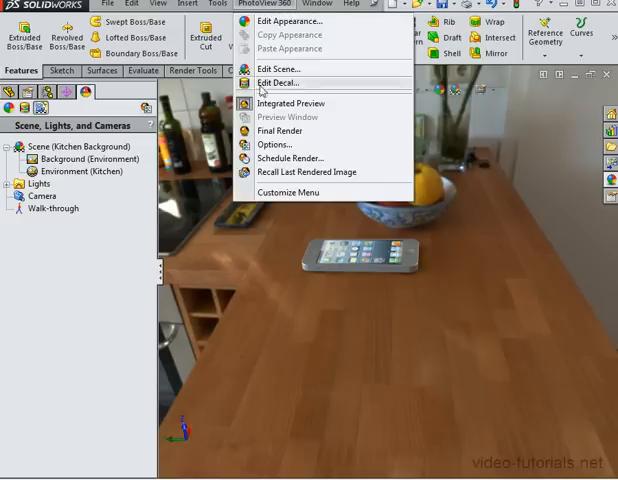
{"action": "mouse_move", "coordinate": [284, 132]}
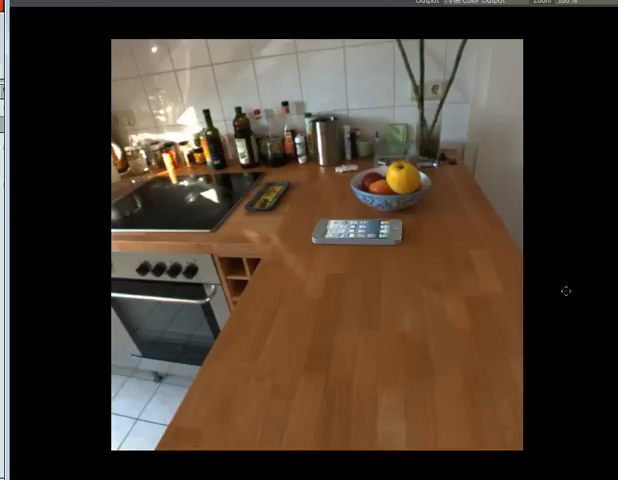
{"action": "mouse_move", "coordinate": [562, 288]}
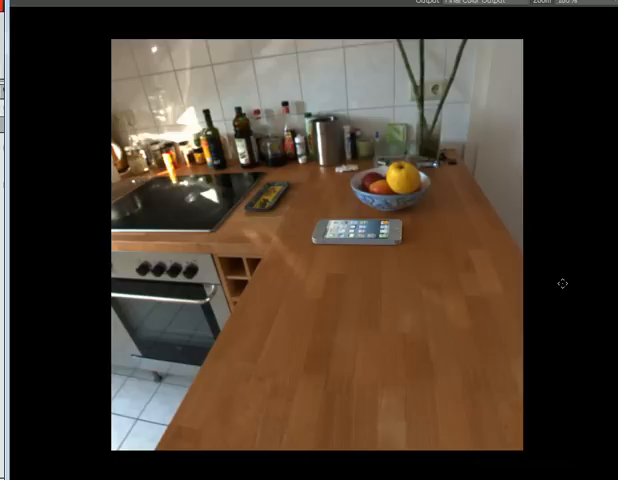
{"action": "mouse_move", "coordinate": [564, 278]}
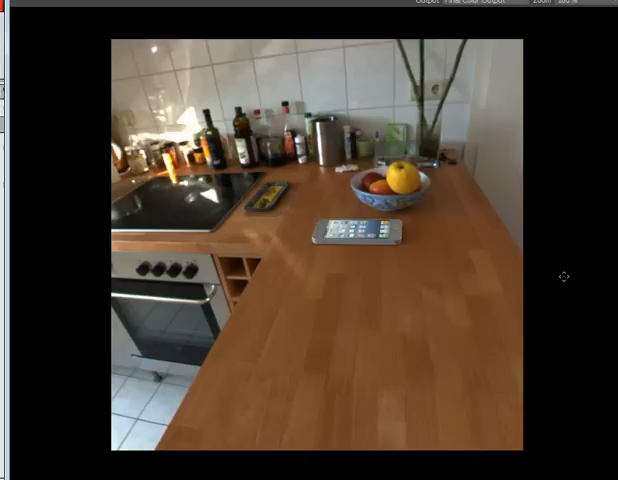